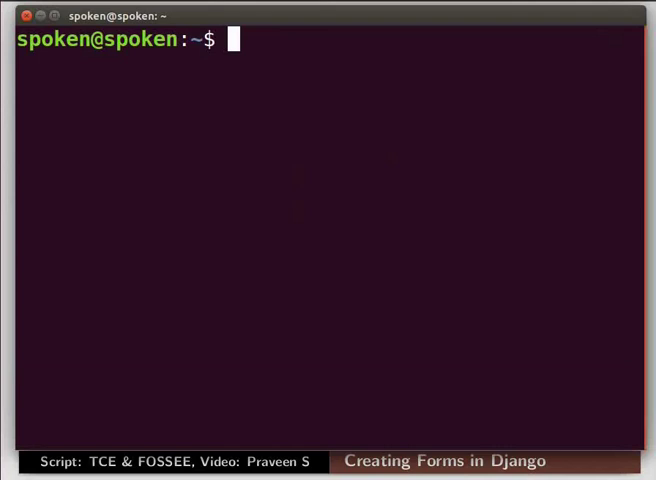
# - Enter the my-django folder and activate the myapp_env virtual environment
pyautogui.write('cd my')
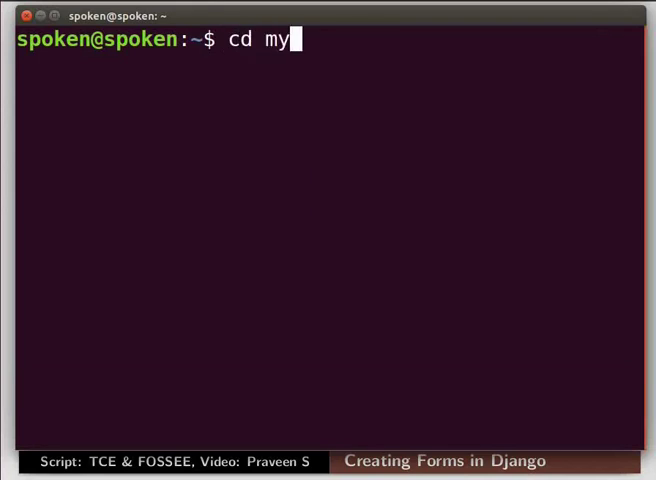
pyautogui.write('-django/')
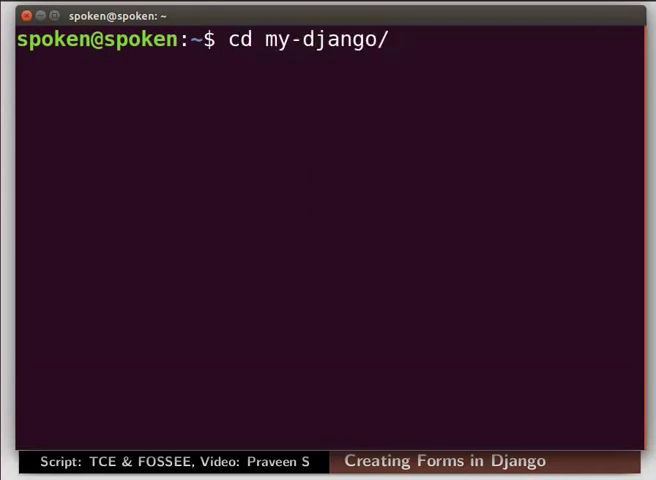
pyautogui.press('Return')
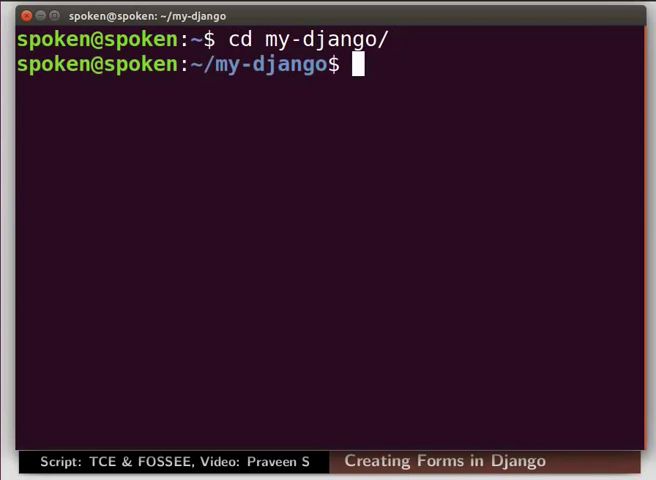
pyautogui.write('source myapp_env/bin/activate')
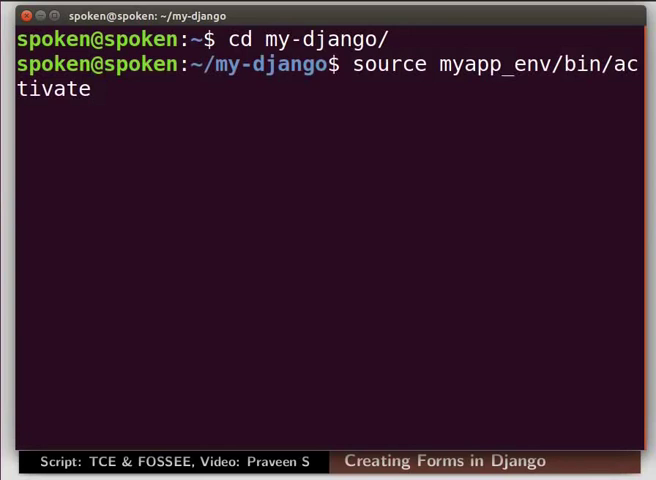
pyautogui.press('Return')
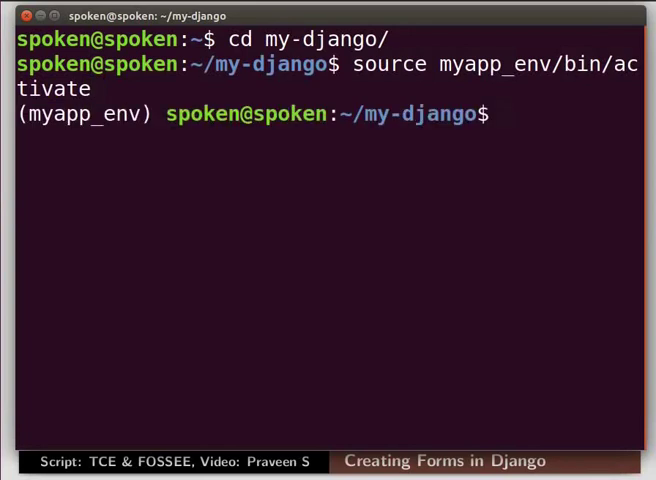
# - Move into mysite/ and prepare gedit blog/forms.py & at the prompt
pyautogui.write('cd')
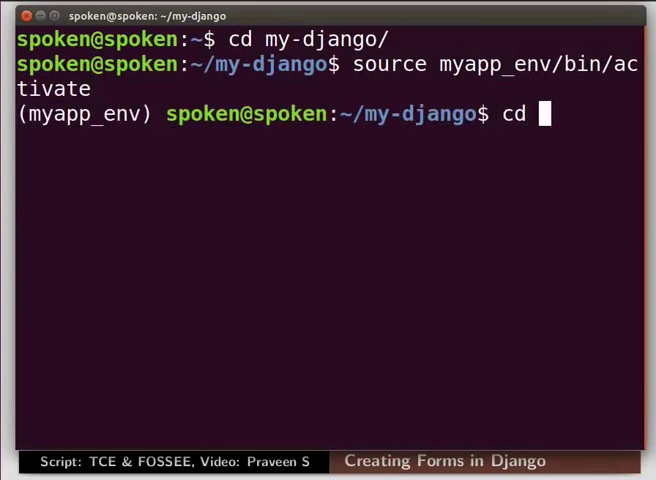
pyautogui.write('mysite/')
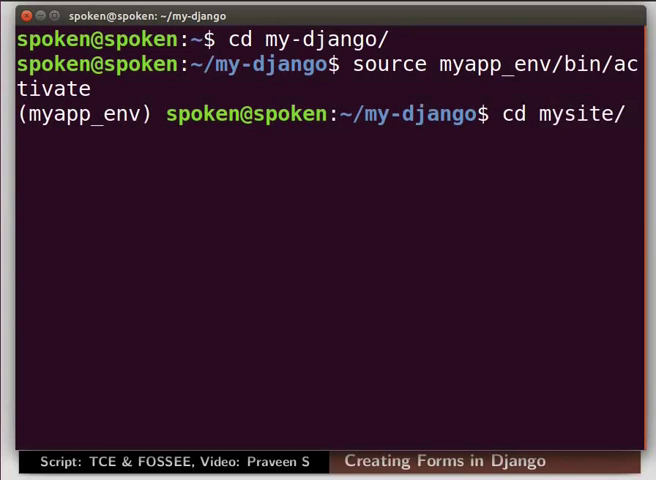
pyautogui.press('Return')
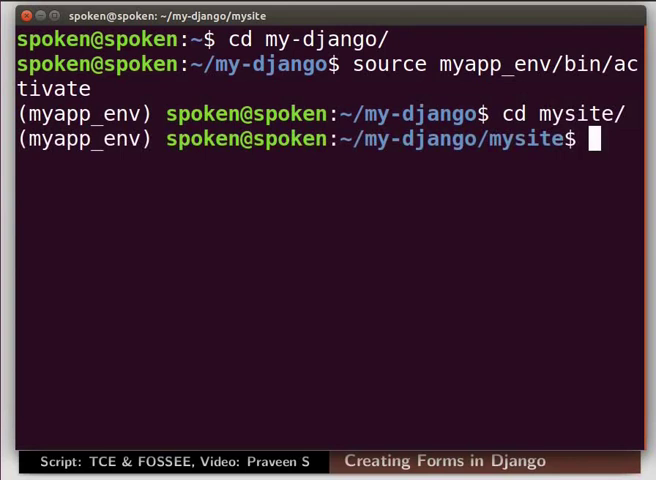
pyautogui.write('gedit blog/forms.py &')
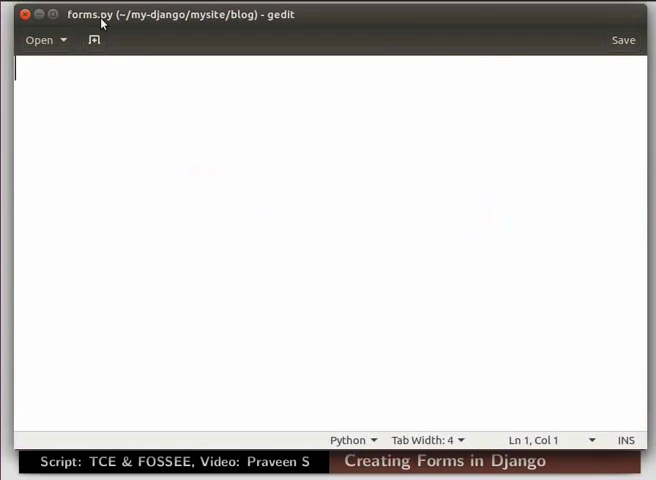
pyautogui.moveTo(240, 26)
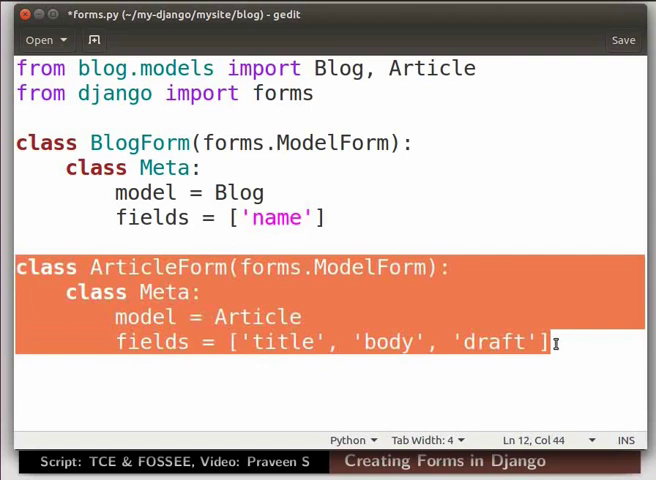
# - Write BlogForm (name) and ArticleForm (title, body, draft) ModelForms in forms.py and save
pyautogui.click(486, 68)
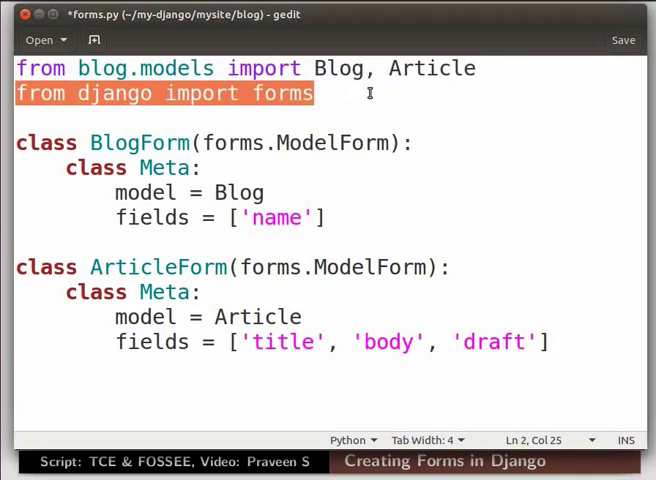
pyautogui.press('ctrl+a')
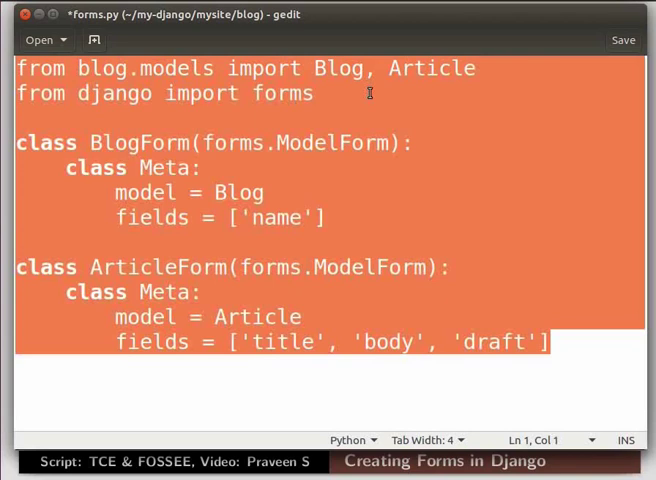
pyautogui.press('ctrl+s')
pyautogui.write('gedit blog/templates/add_blog.html &')
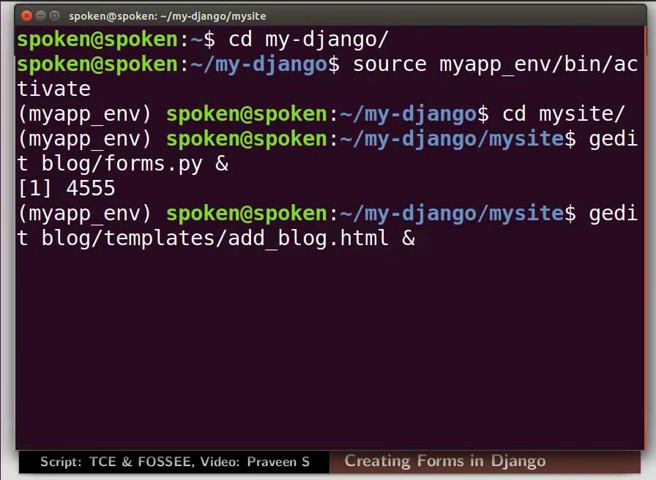
# - Launch gedit on blog/templates/add_blog.html from the terminal
pyautogui.press('Return')
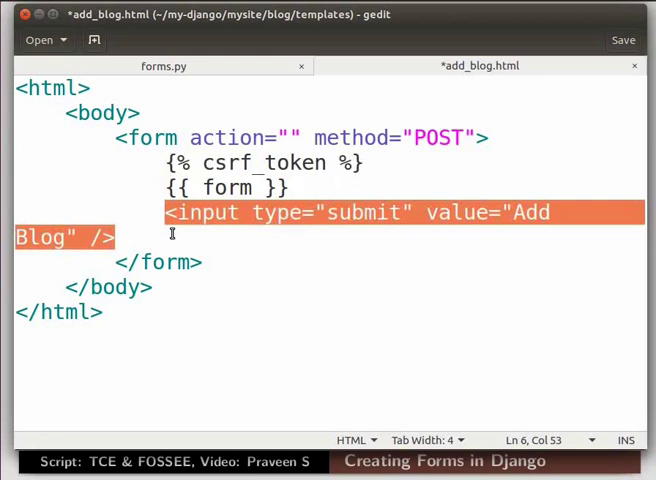
# - Save add_blog.html with the POST form, {% csrf_token %}, {{ form }} and Add Blog submit
pyautogui.press('ctrl+a')
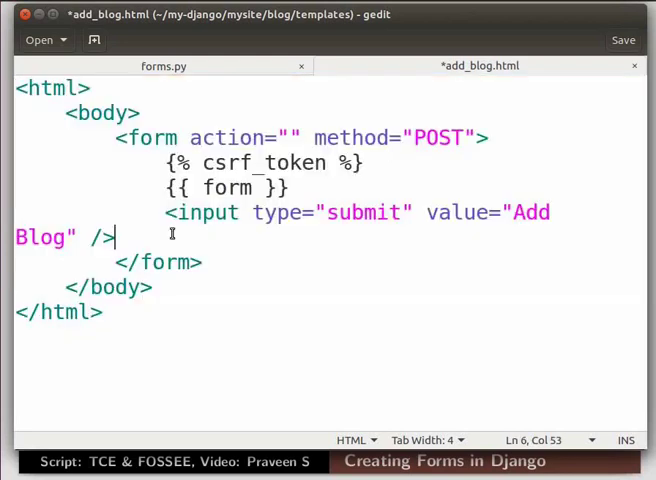
pyautogui.press('ctrl+s')
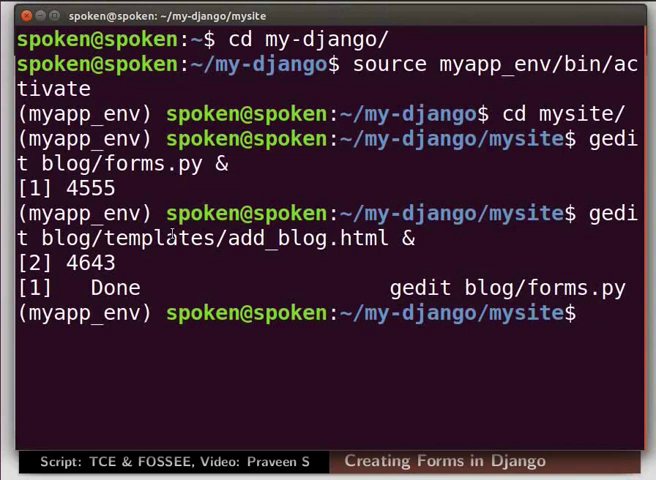
# - Enter gedit blog/views.py & to edit the blog app's views
pyautogui.write('gedit blog/views.py &')
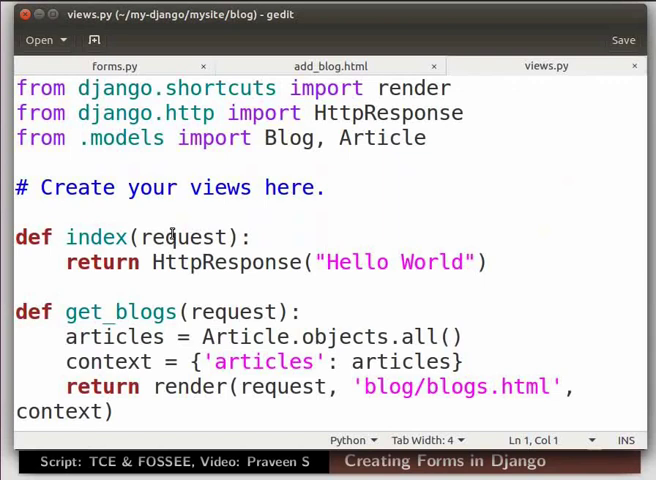
# - Import BlogForm and ArticleForm from blog.forms at the top of views.py and move down to the views
pyautogui.click(428, 138)
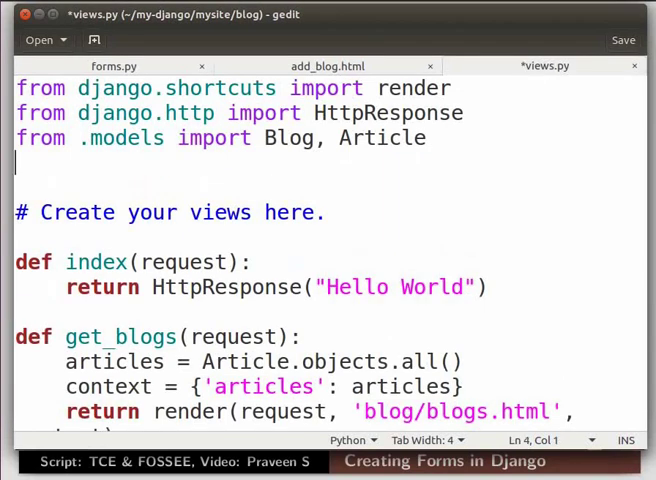
pyautogui.write('from blog.forms import BlogForm, ArticleForm')
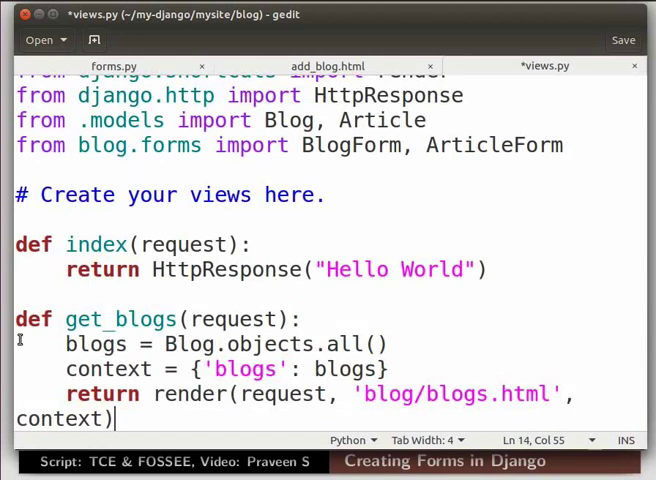
pyautogui.press('Return')
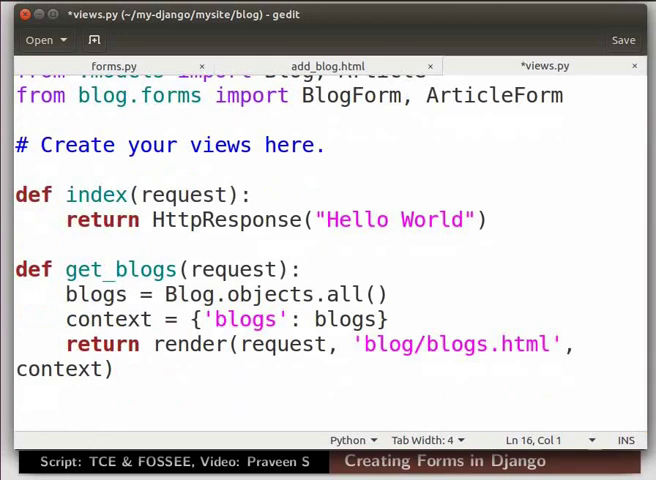
pyautogui.scroll(-3)
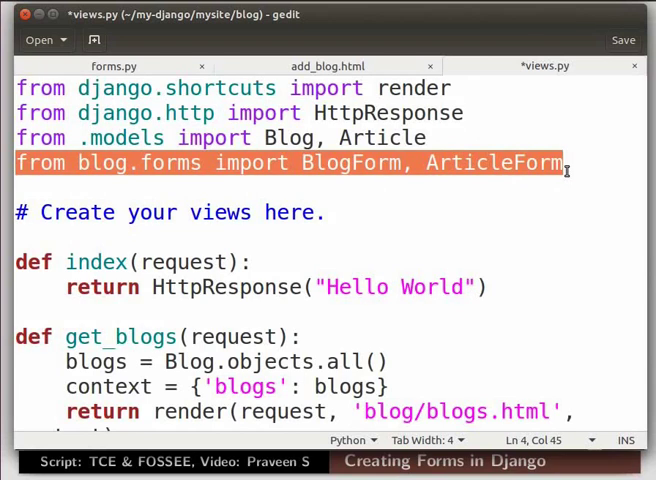
pyautogui.scroll(-3)
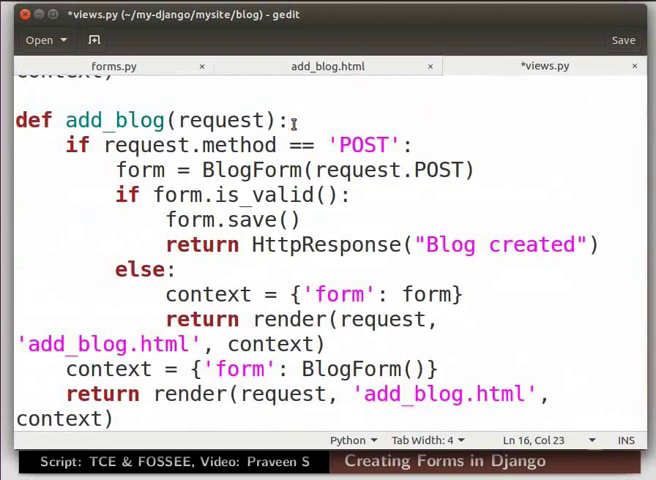
# - Save views.py and enter gedit blog/urls.py & at the terminal prompt
pyautogui.press('ctrl+s')
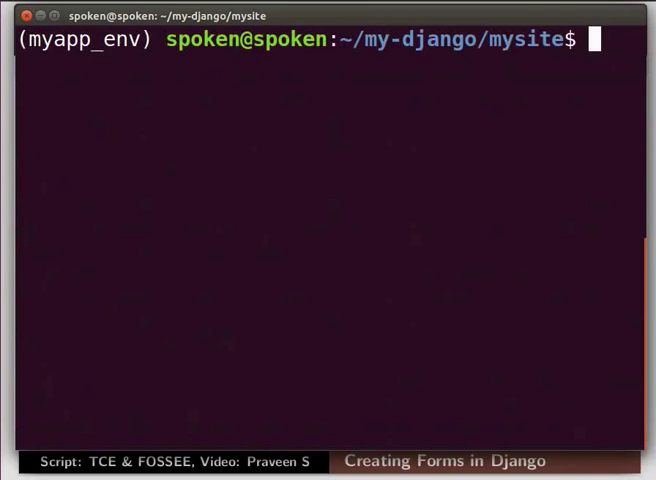
pyautogui.write('gedit blog/urls.py &')
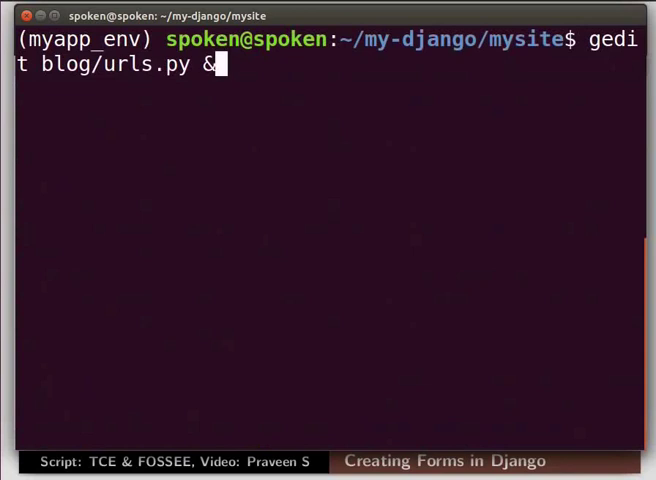
# - Add path('add_blog/', views.add_blog, name='add_blog') to urlpatterns and save urls.py
pyautogui.press('Return')
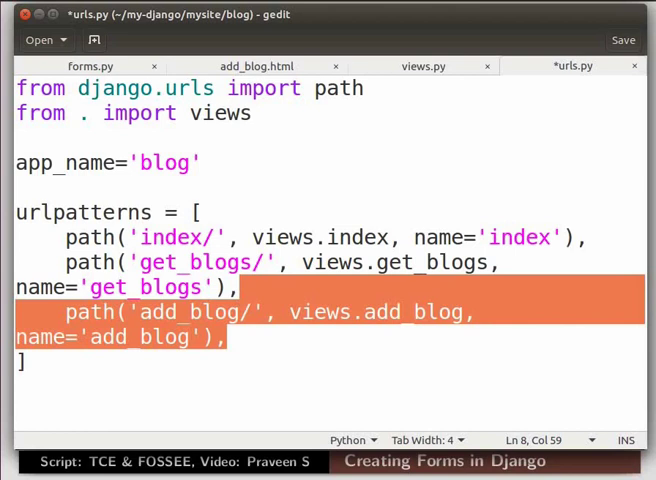
pyautogui.click(236, 288)
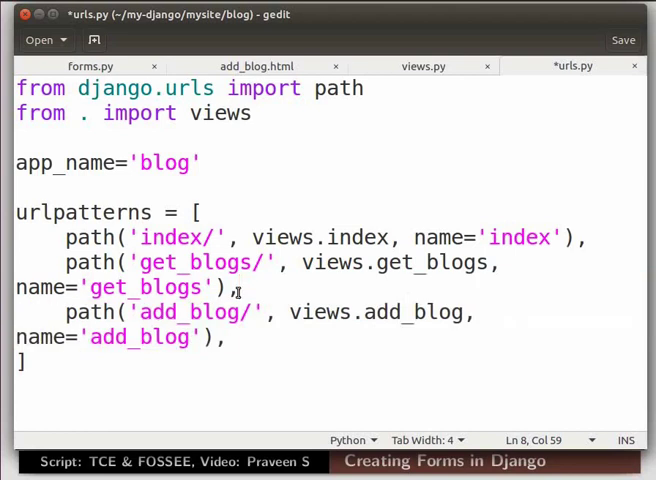
pyautogui.press('ctrl+s')
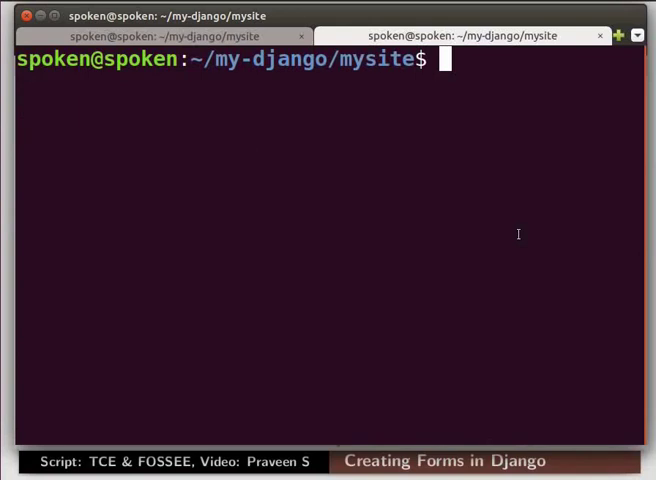
# - Go up to my-django and activate the myapp_env virtual environment
pyautogui.write('cd')
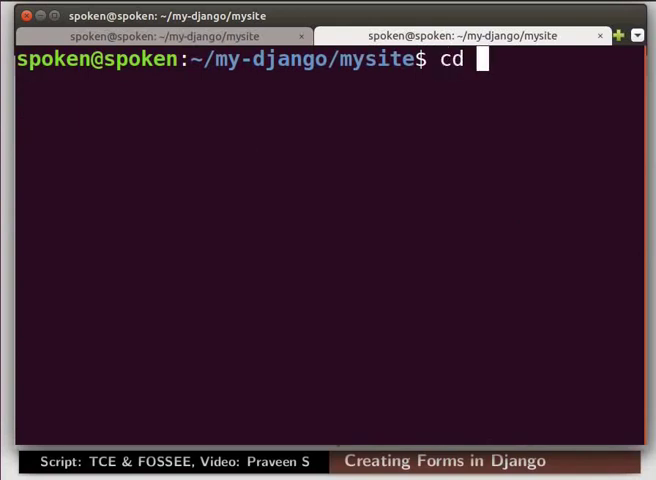
pyautogui.press('Return')
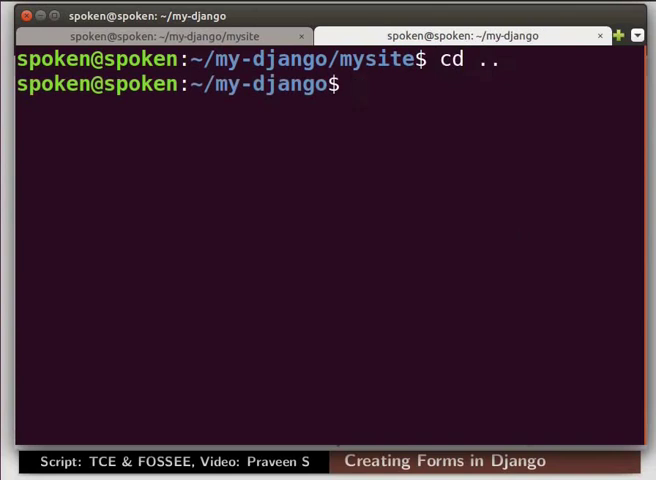
pyautogui.write('source myapp_env/bin/activate')
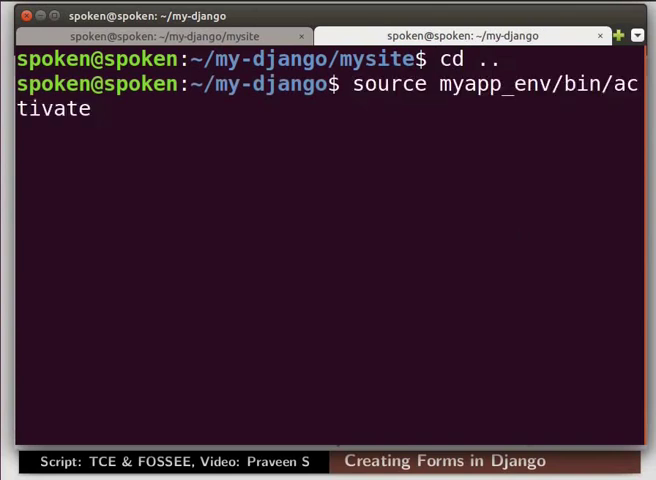
pyautogui.press('Return')
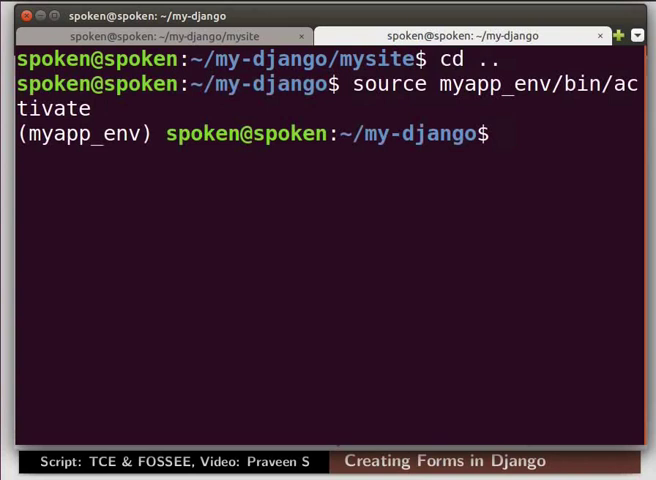
# - Move into mysite/ and run python manage.py runserver
pyautogui.write('cd')
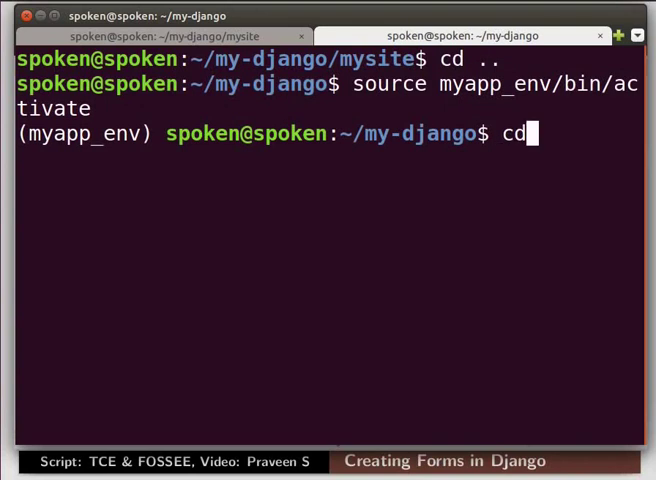
pyautogui.write('mysite/')
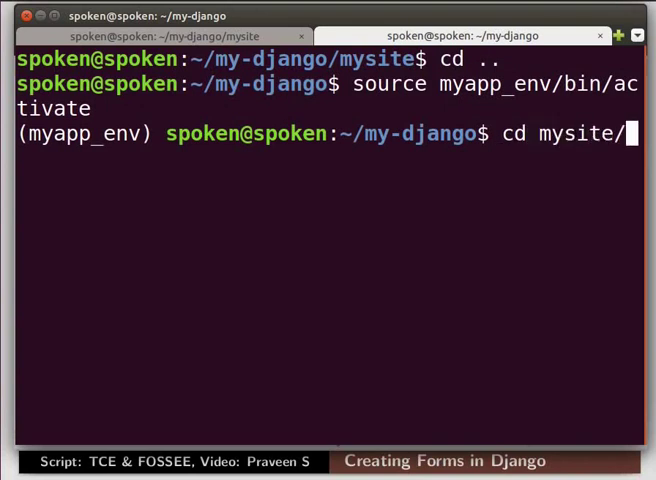
pyautogui.write('python manage.py runserver')
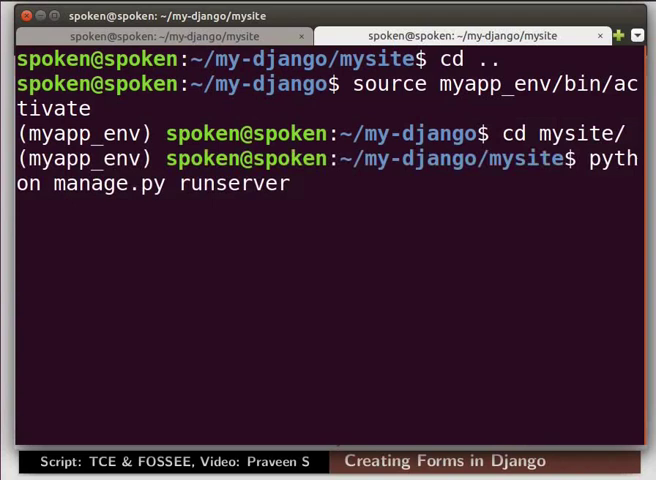
pyautogui.press('Return')
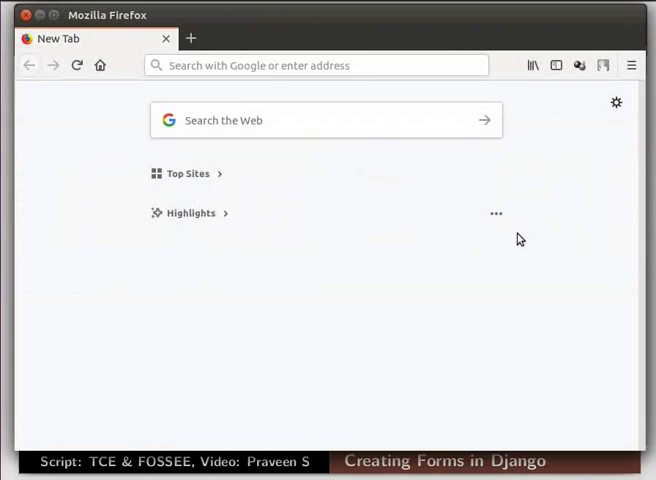
# - Load localhost:8000/blogs/add_blog in Firefox to show the Name field and Add Blog button
pyautogui.write('localhost:8000/blogs/add_blog')
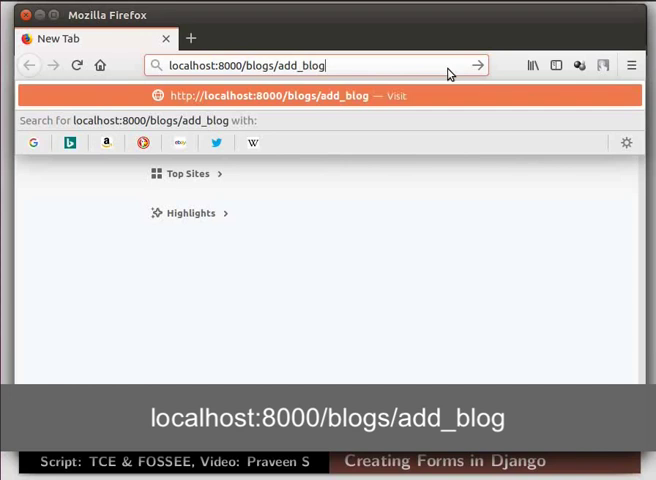
pyautogui.press('Return')
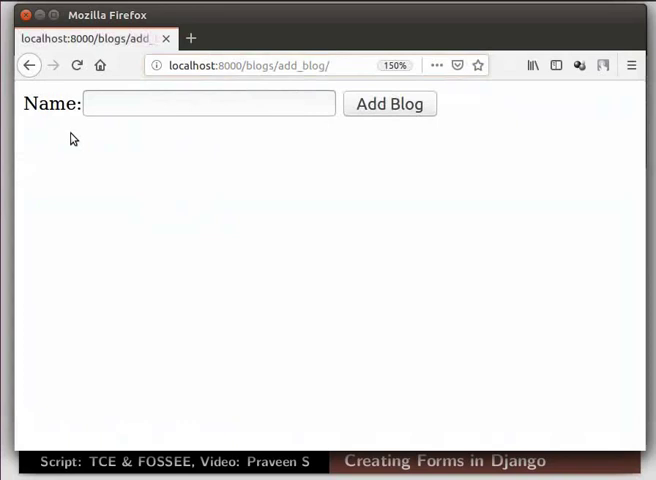
pyautogui.moveTo(80, 136)
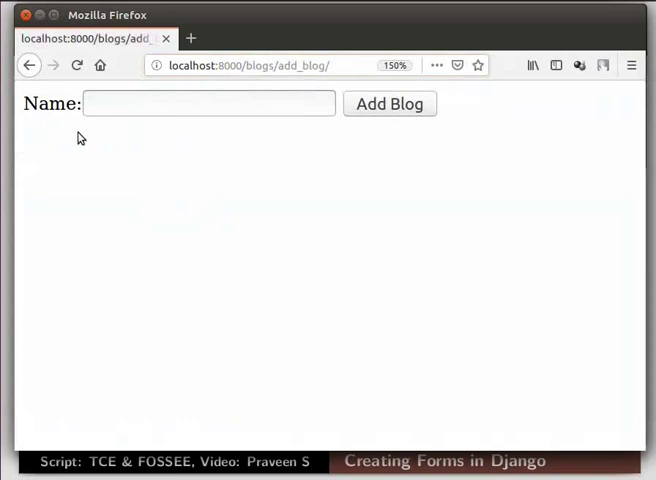
pyautogui.moveTo(76, 132)
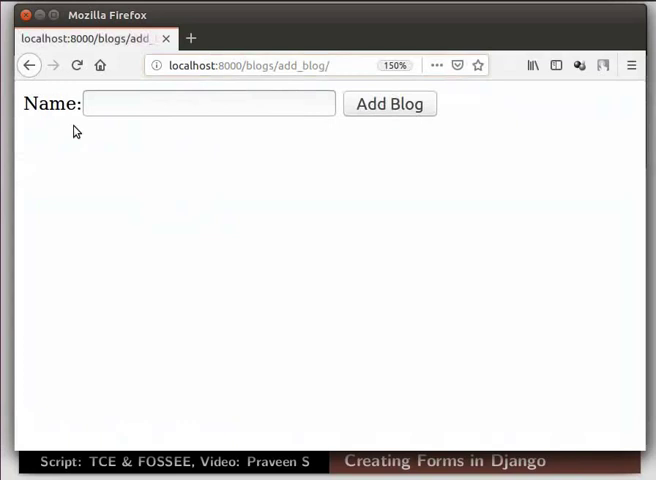
pyautogui.moveTo(136, 132)
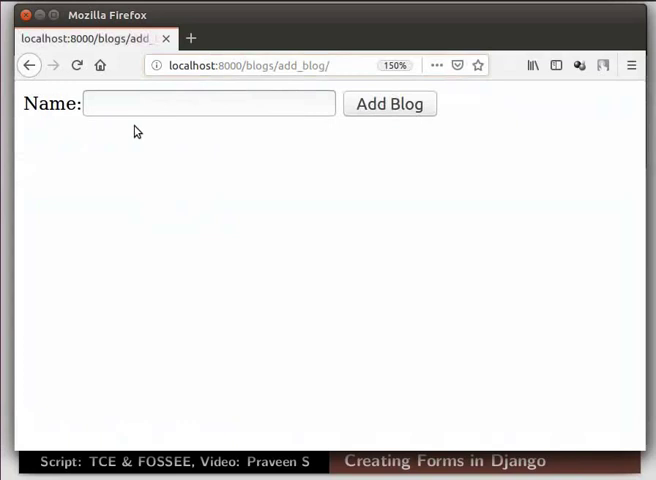
pyautogui.moveTo(352, 132)
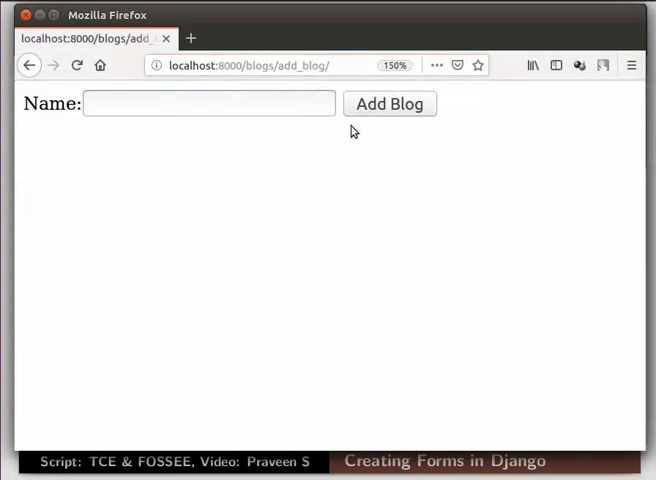
pyautogui.moveTo(380, 128)
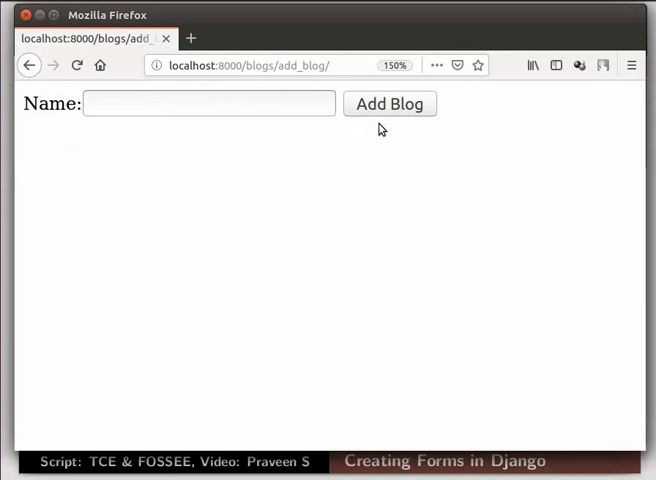
pyautogui.click(388, 104)
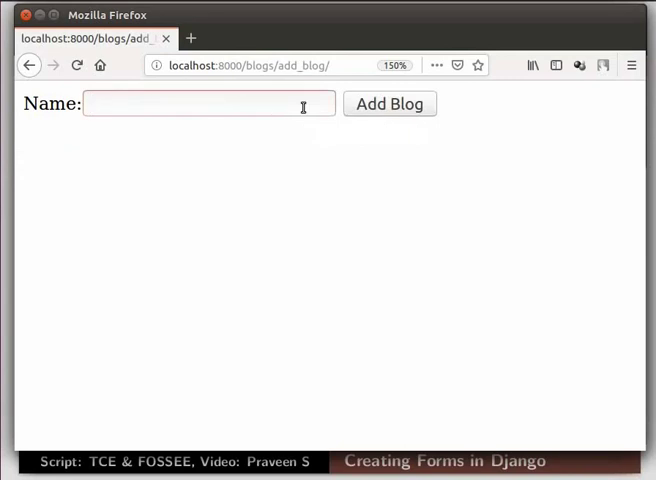
# - Submit the empty Name field so the form shows 'This field is required.', then start typing MY
pyautogui.click(208, 104)
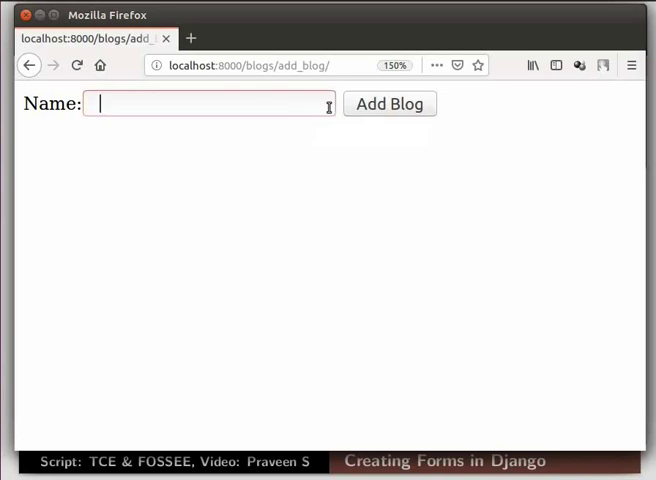
pyautogui.moveTo(368, 112)
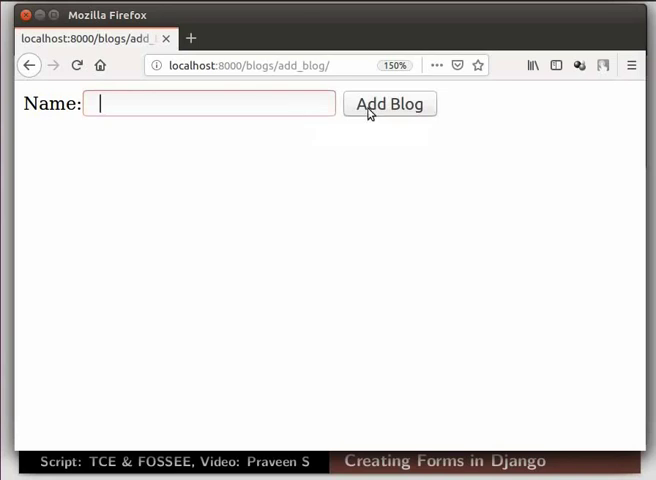
pyautogui.click(388, 104)
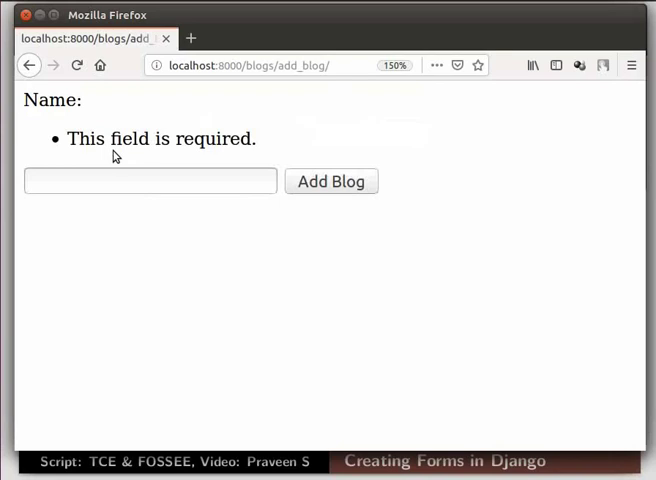
pyautogui.doubleClick(160, 138)
pyautogui.write('MY')
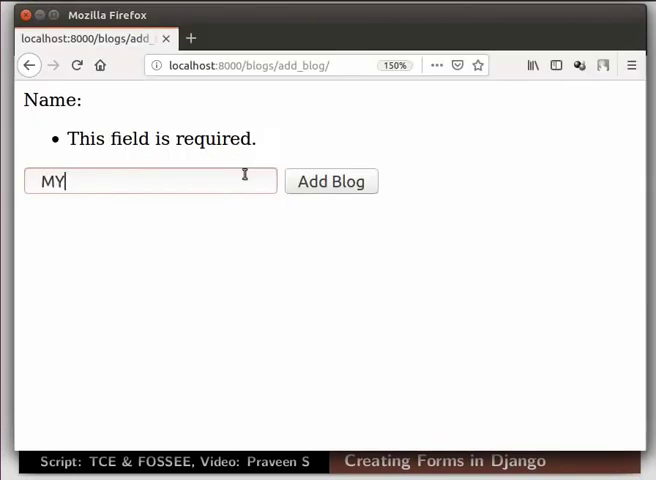
# - Finish the name MY BLOG, submit it, and highlight the 'Blog created' confirmation
pyautogui.write('BLOG')
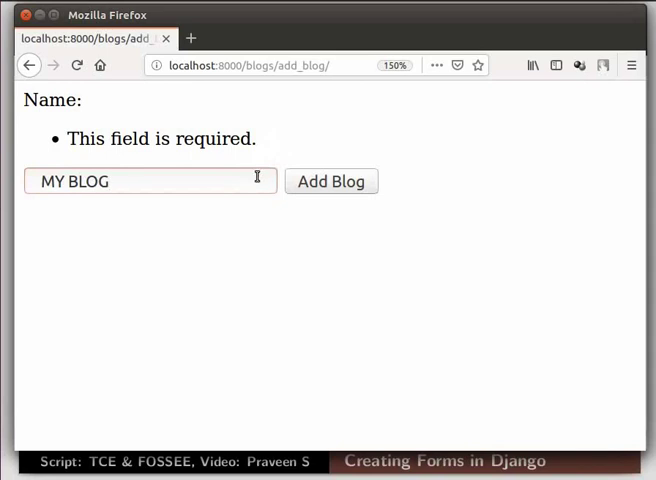
pyautogui.click(330, 180)
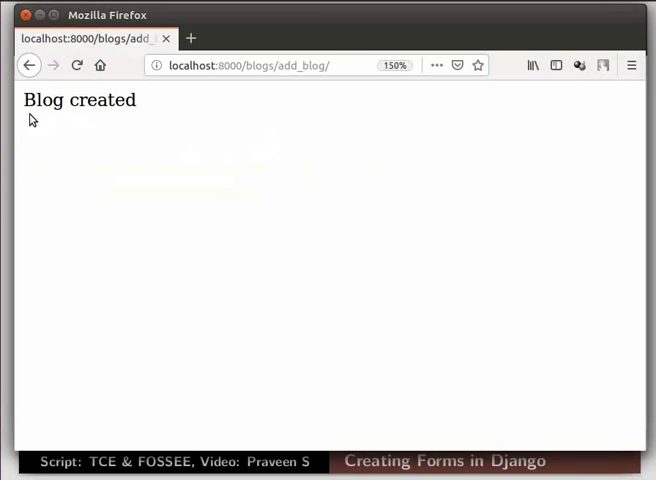
pyautogui.moveTo(30, 110)
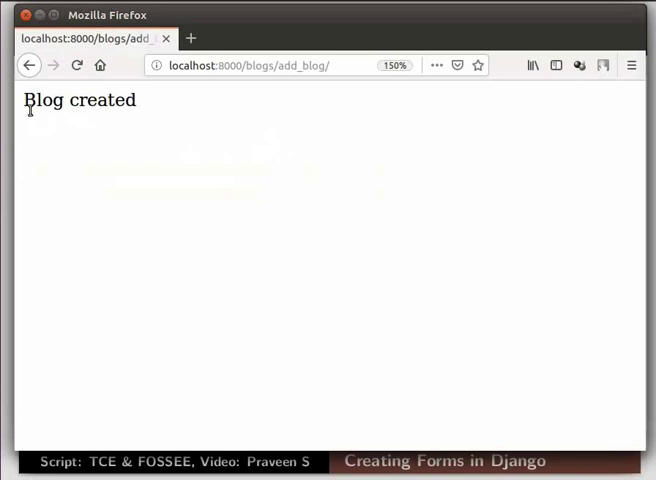
pyautogui.doubleClick(80, 100)
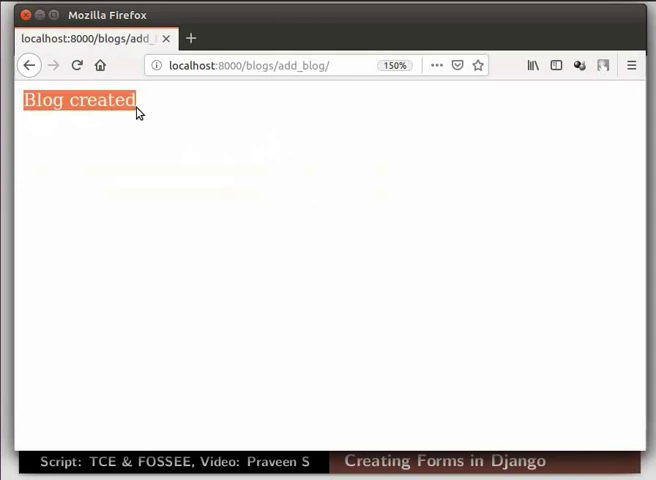
pyautogui.click(140, 100)
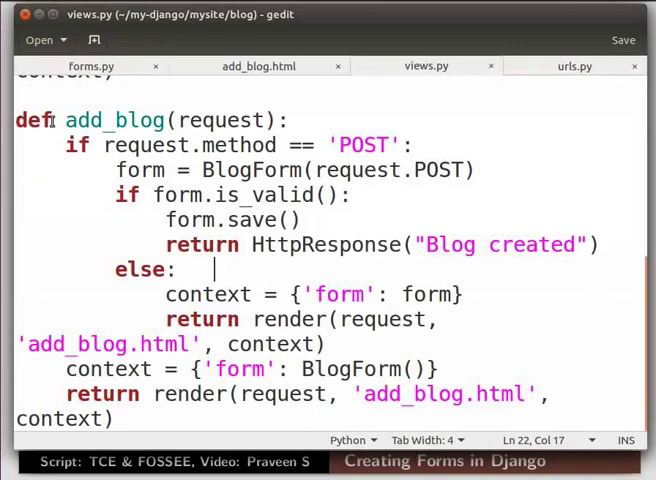
# - Replace add_blog with code binding BlogForm to instance=blog and returning get_blogs(request), then save views.py
pyautogui.press('ctrl+a')
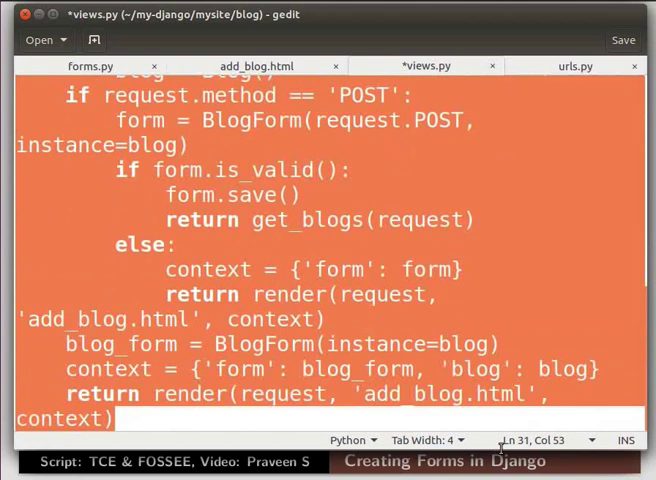
pyautogui.moveTo(616, 376)
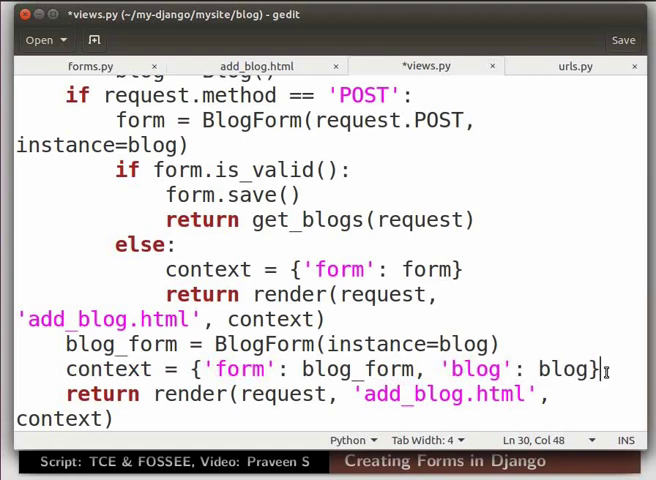
pyautogui.press('ctrl+s')
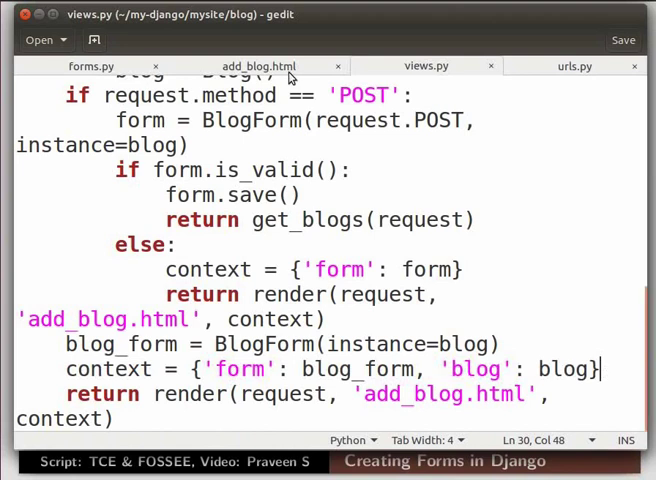
# - Replace add_blog.html's form to post to /blogs/add_blog/{{ blog.id }}/ with a Submit button and save
pyautogui.click(258, 66)
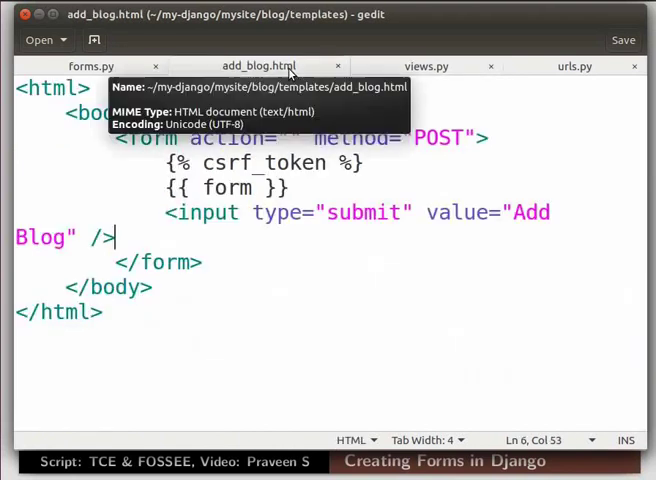
pyautogui.press('ctrl+a')
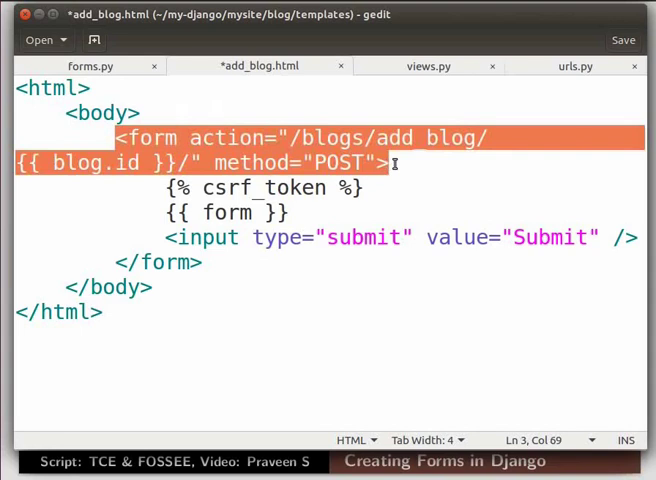
pyautogui.press('ctrl+a')
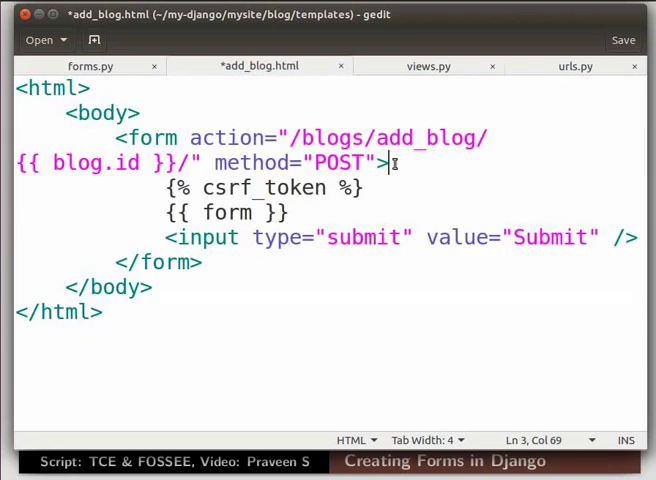
pyautogui.press('ctrl+s')
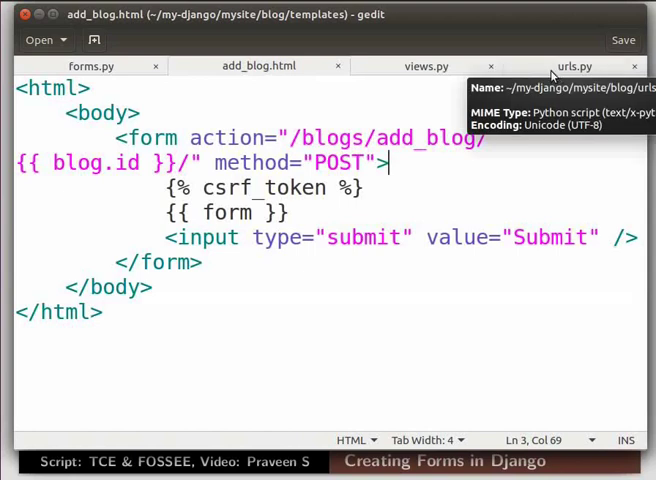
# - Add path('add_blog/<int:blog_id>/', views.add_blog, name='edit_blog') to urls.py and save
pyautogui.click(576, 66)
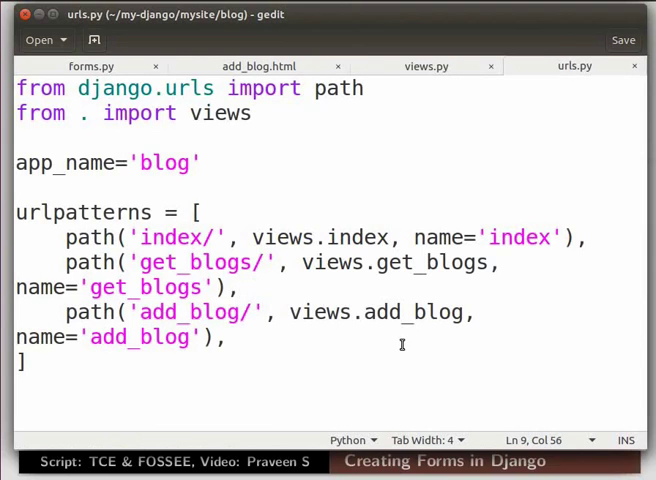
pyautogui.click(228, 336)
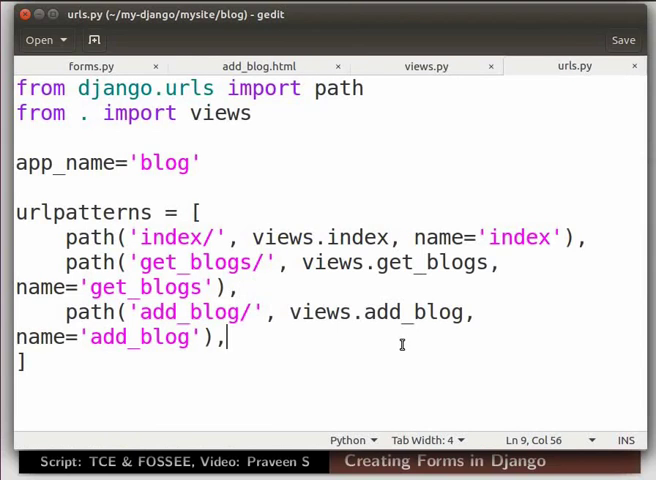
pyautogui.write("path('add_blog/<int:blog_id>/', views.add_blog, name='edit_blog'),")
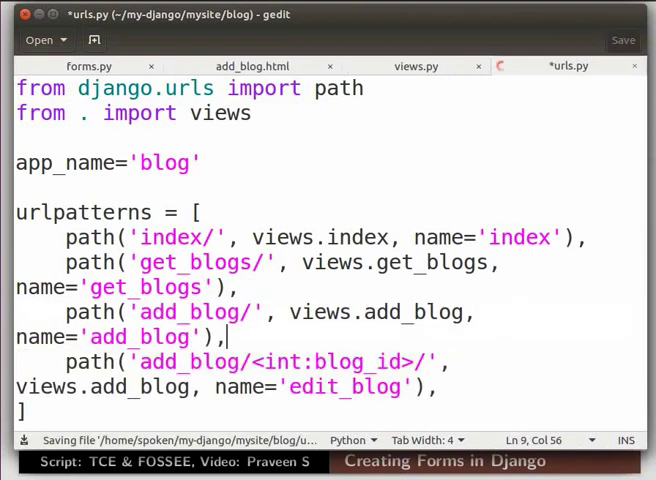
pyautogui.press('ctrl+s')
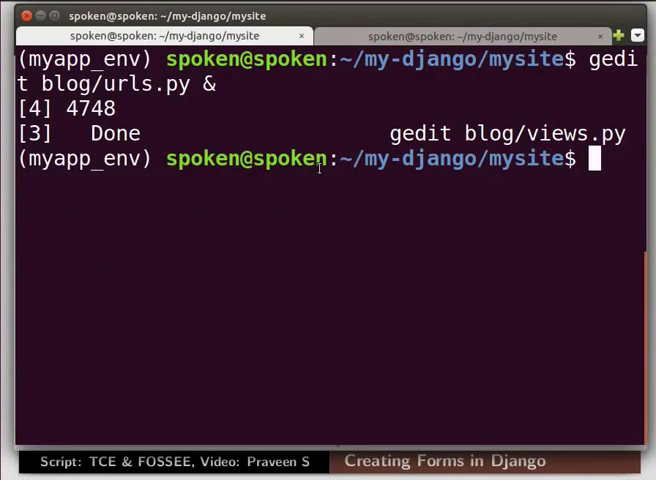
# - Open blogs.html from the terminal, paste the Edit Blog listing linking each blog to /blogs/add_blog/{{blog.id}}, and save
pyautogui.write('gedit blog/templates/blog/blogs.html &')
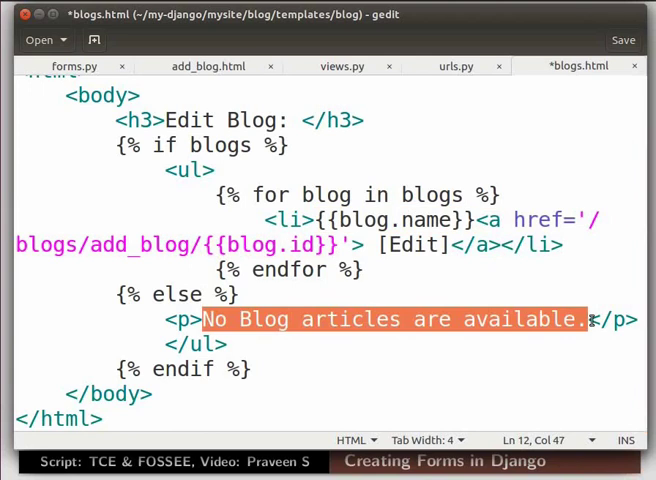
pyautogui.click(588, 320)
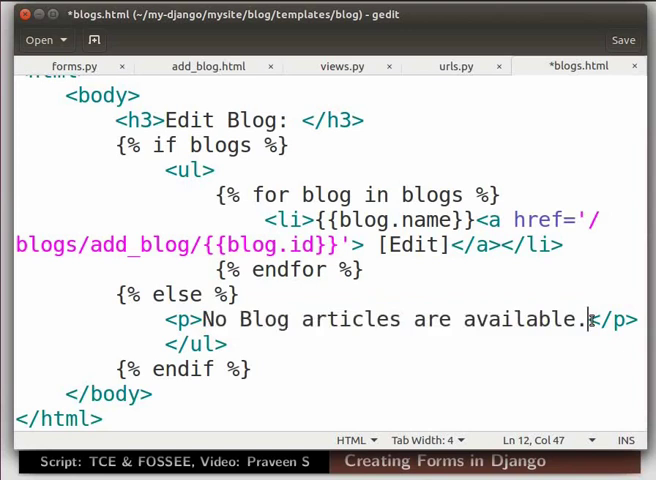
pyautogui.press('ctrl+s')
pyautogui.write('localhost:8000/blogs/get_blogs')
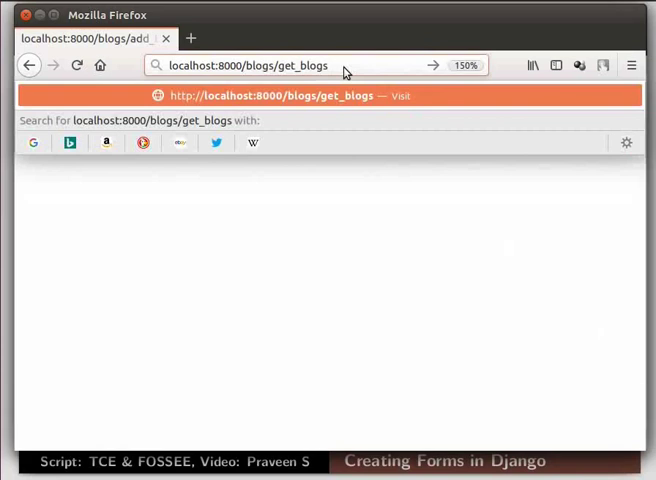
# - Load localhost:8000/blogs/get_blogs, edit MY BLOG, and submit the new name Newly Edited Blog
pyautogui.press('Return')
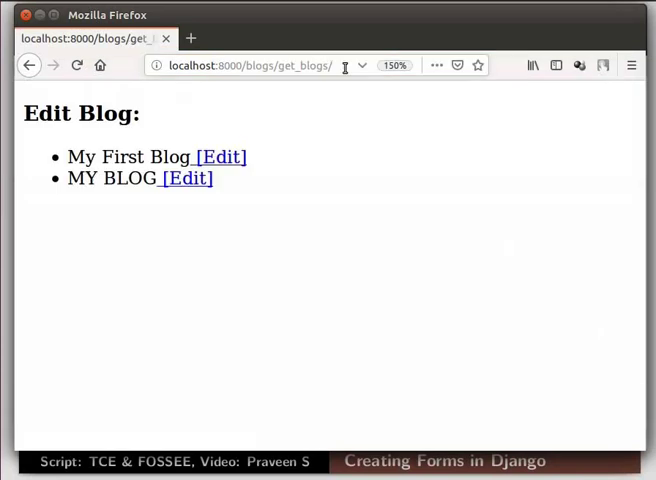
pyautogui.moveTo(80, 208)
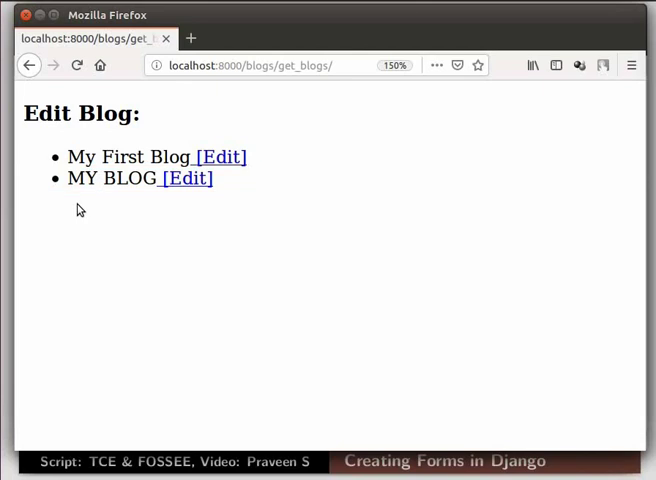
pyautogui.moveTo(184, 178)
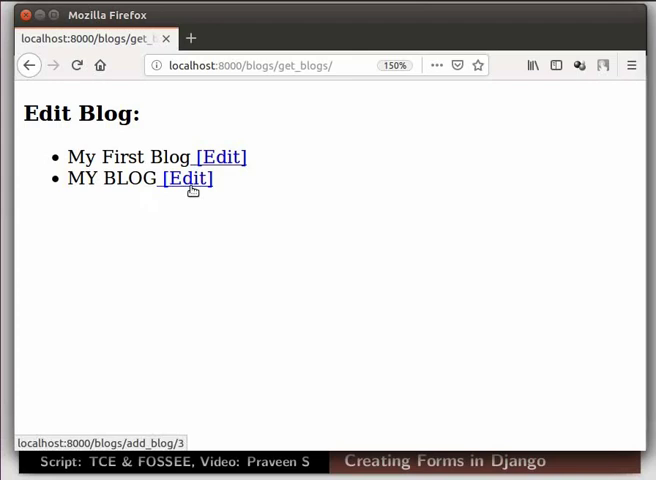
pyautogui.click(186, 178)
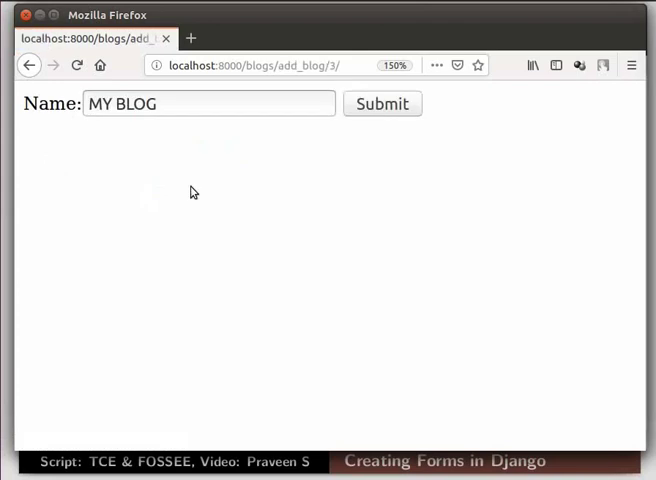
pyautogui.moveTo(184, 108)
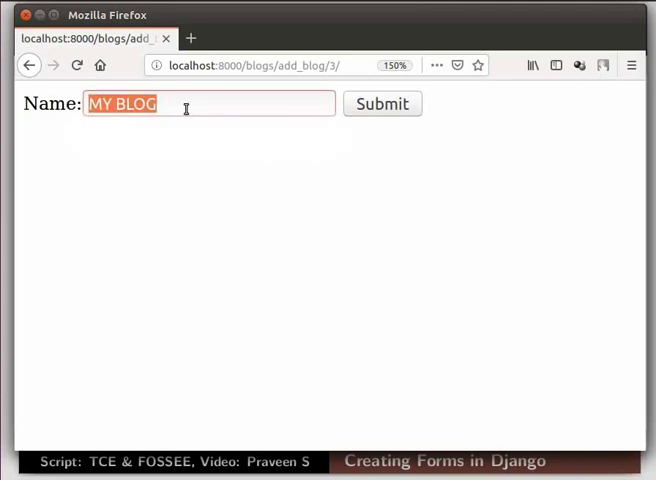
pyautogui.write('Newly Edited Blog')
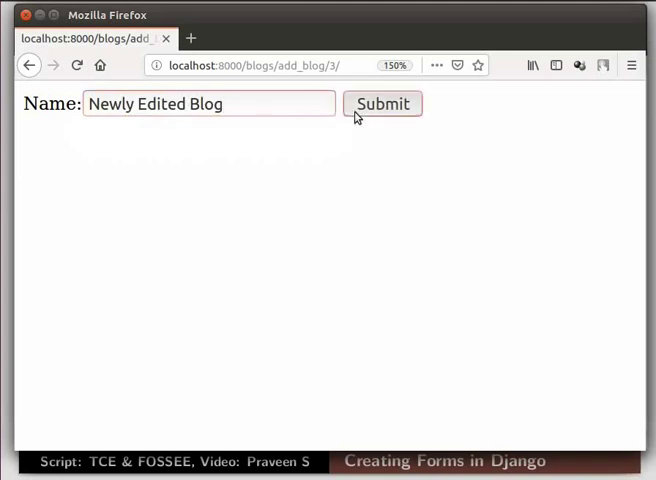
pyautogui.click(382, 104)
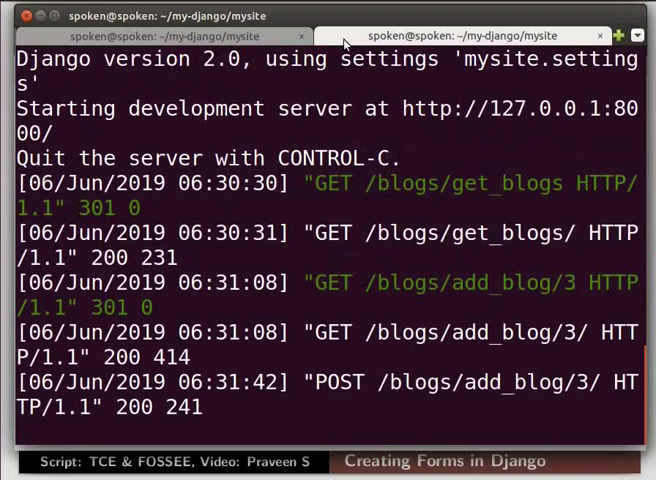
# - Stop the development server with Ctrl+C and run deactivate to leave myapp_env
pyautogui.press('ctrl+c')
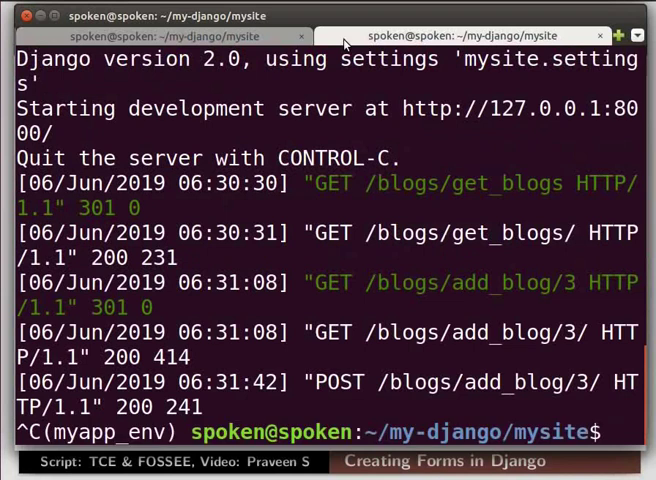
pyautogui.write('deac')
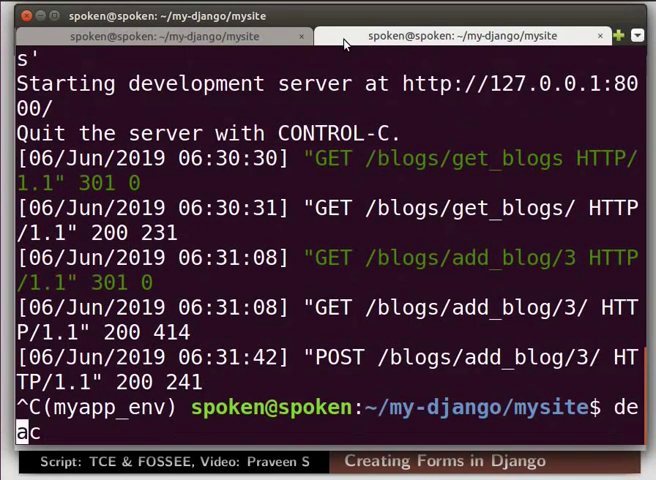
pyautogui.press('Return')
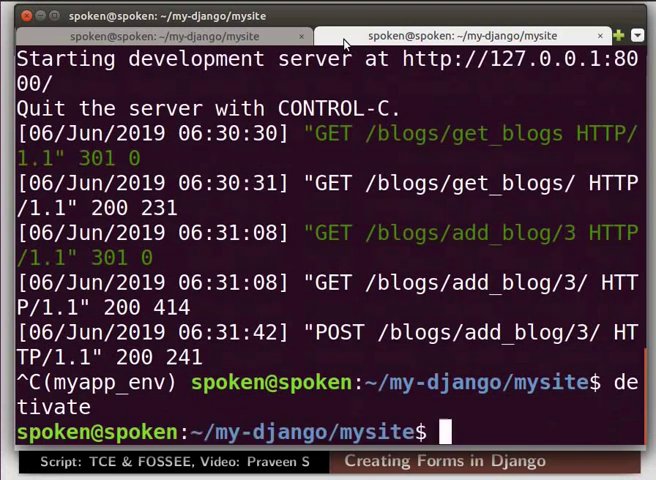